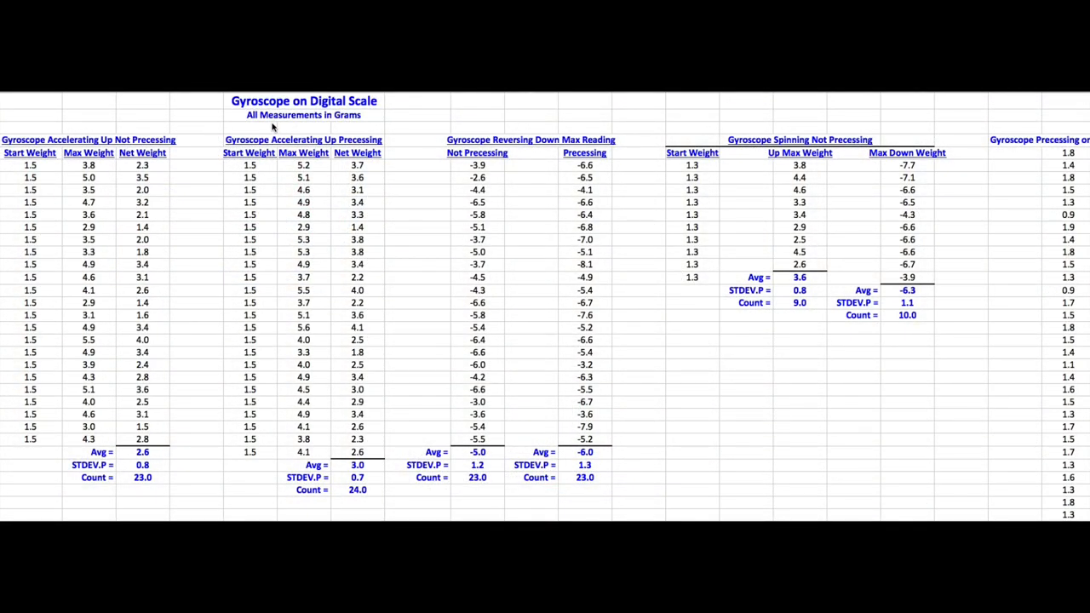
pyautogui.moveTo(193, 123)
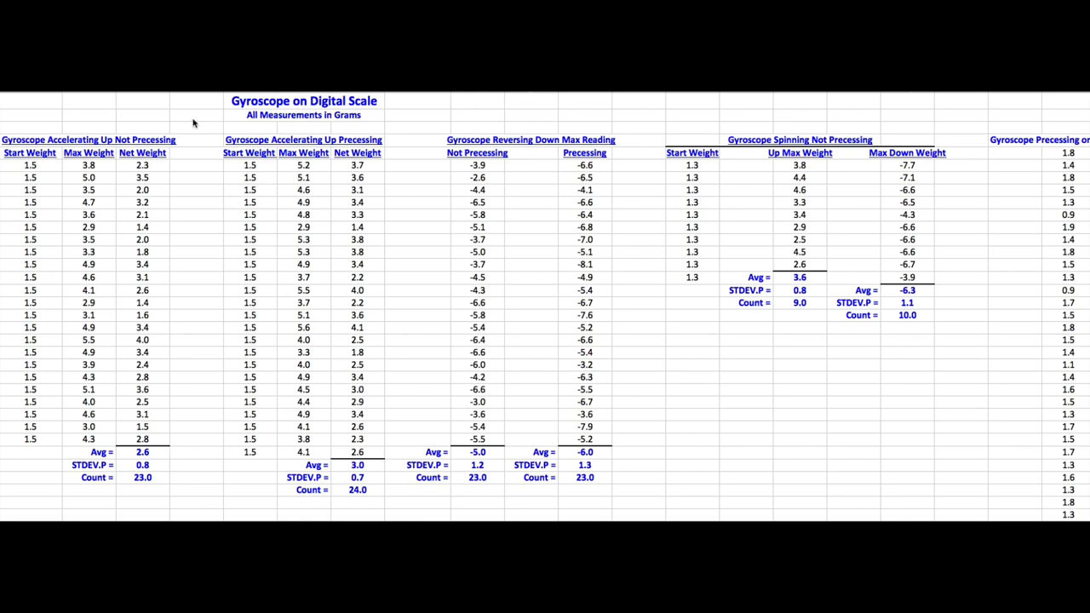
pyautogui.moveTo(203, 120)
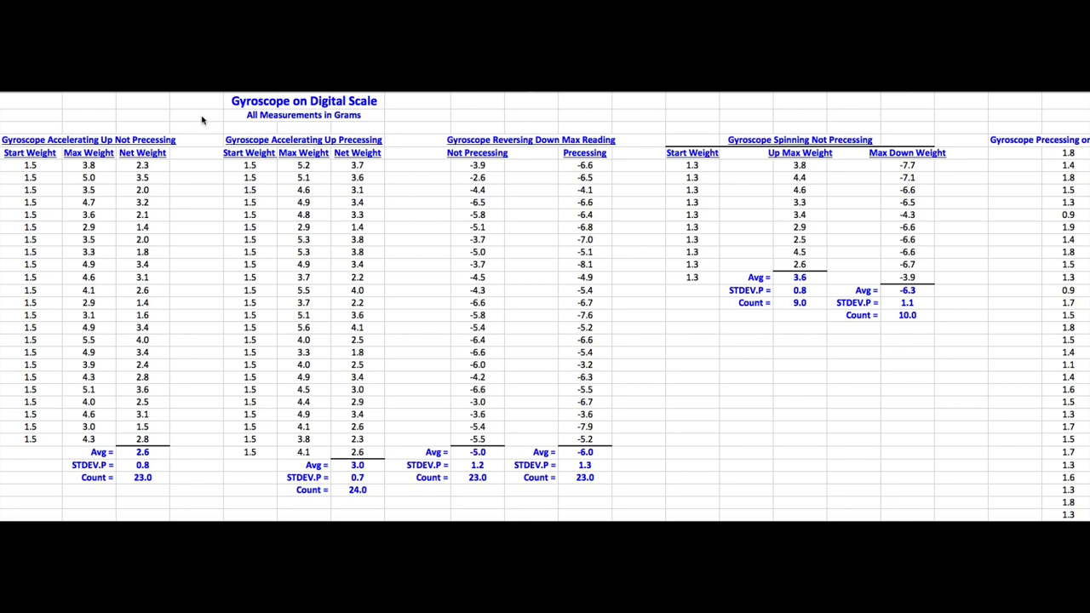
pyautogui.moveTo(255, 102)
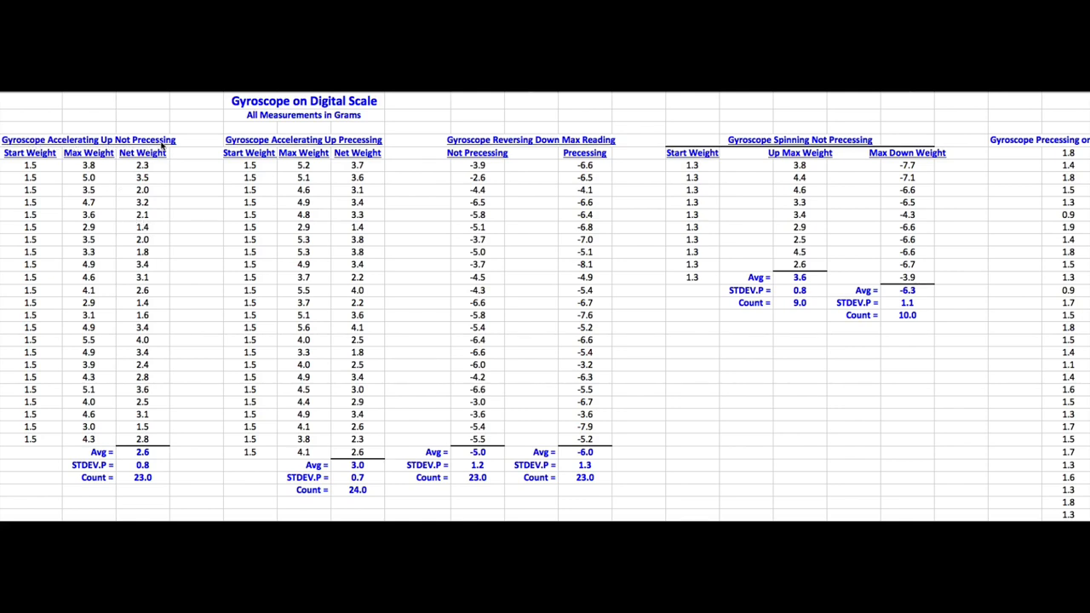
pyautogui.moveTo(172, 146)
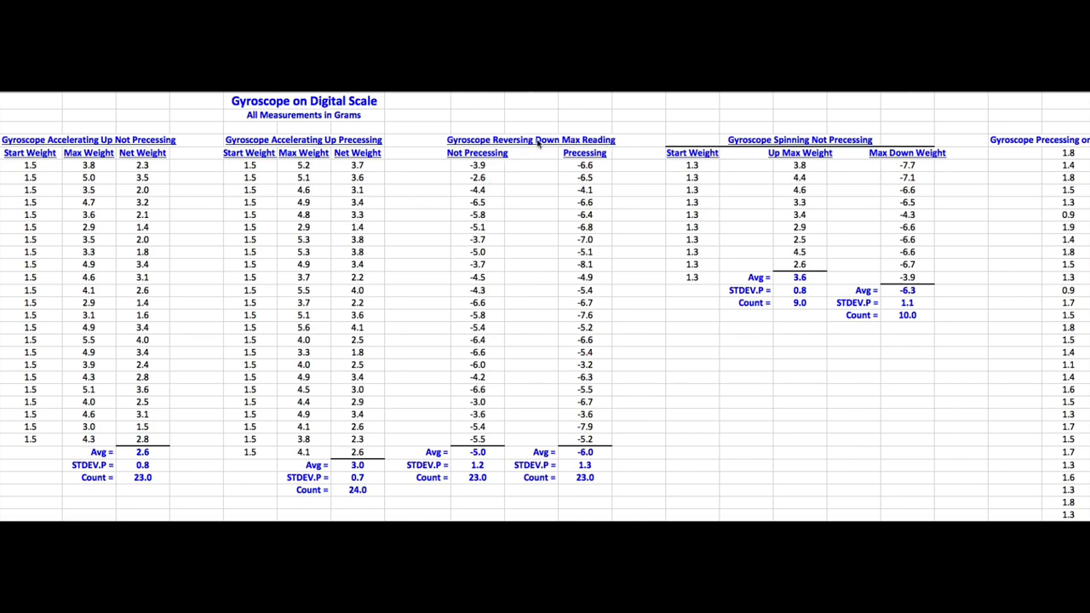
pyautogui.moveTo(467, 149)
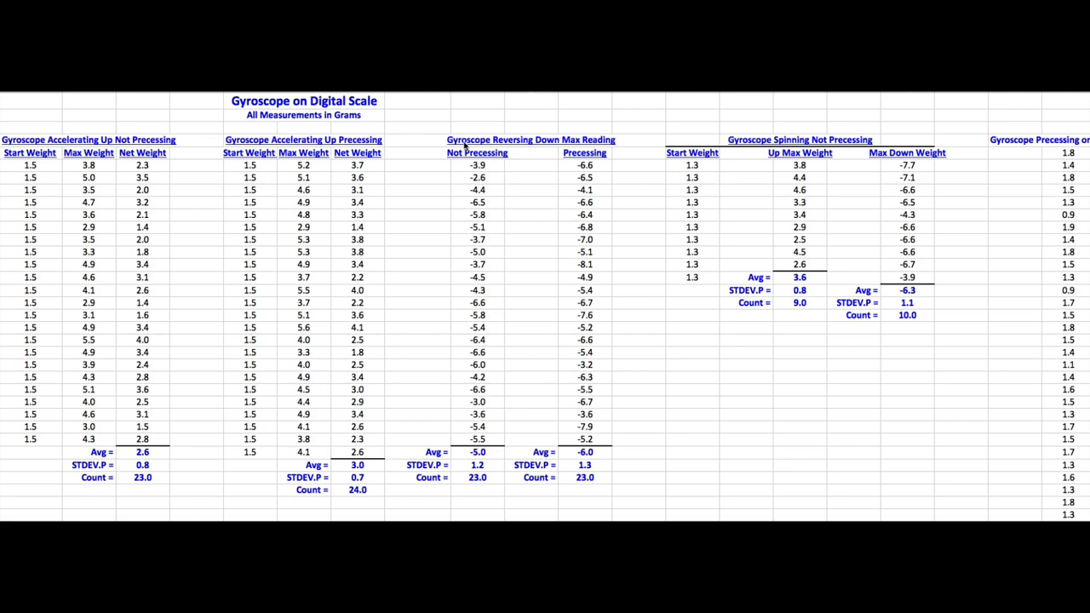
pyautogui.moveTo(383, 149)
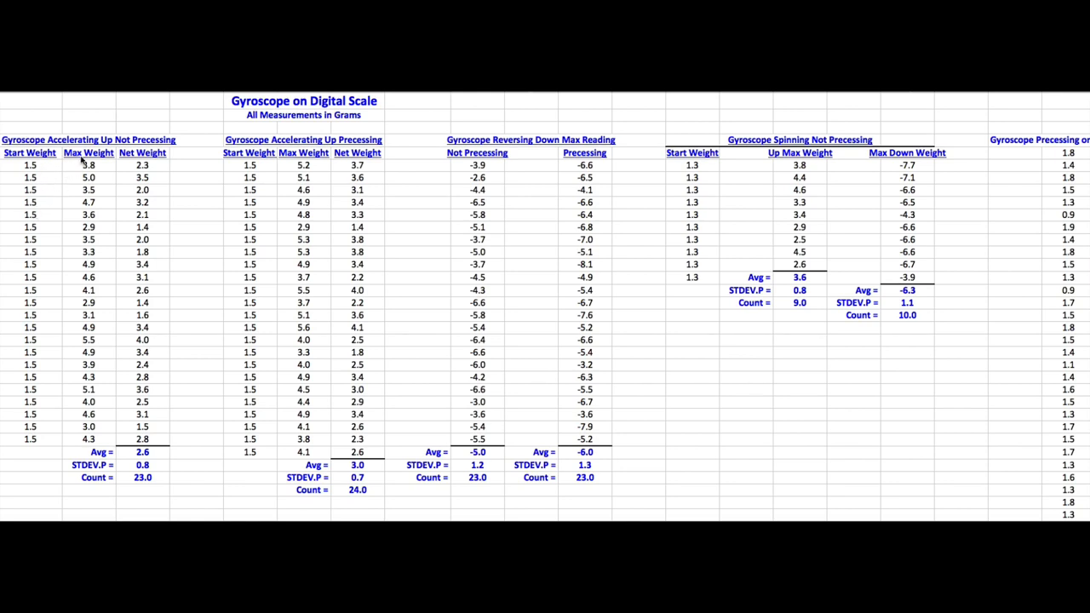
pyautogui.moveTo(92, 245)
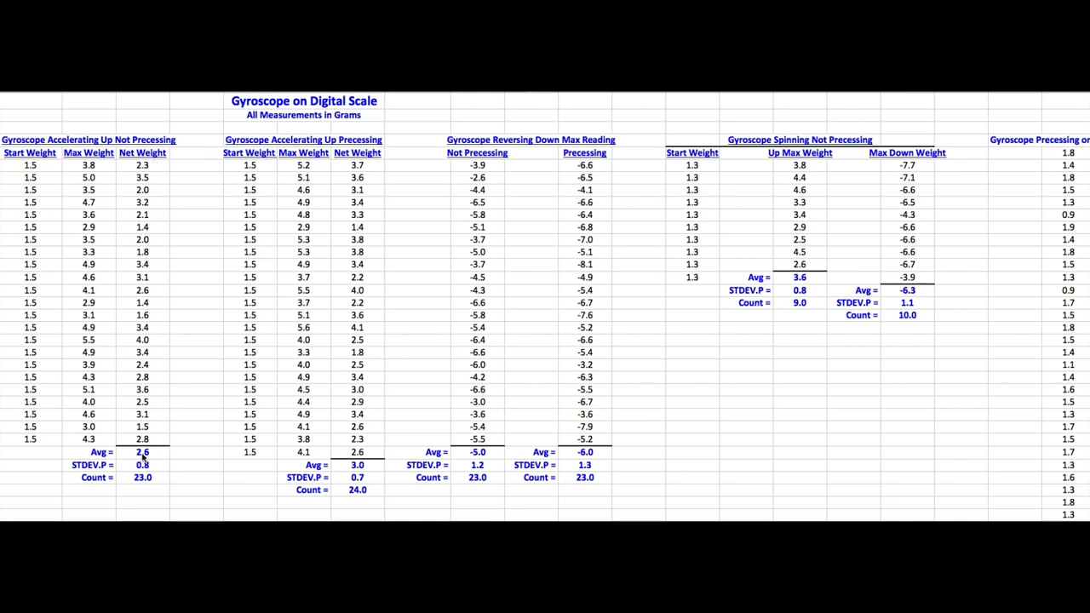
pyautogui.moveTo(143, 467)
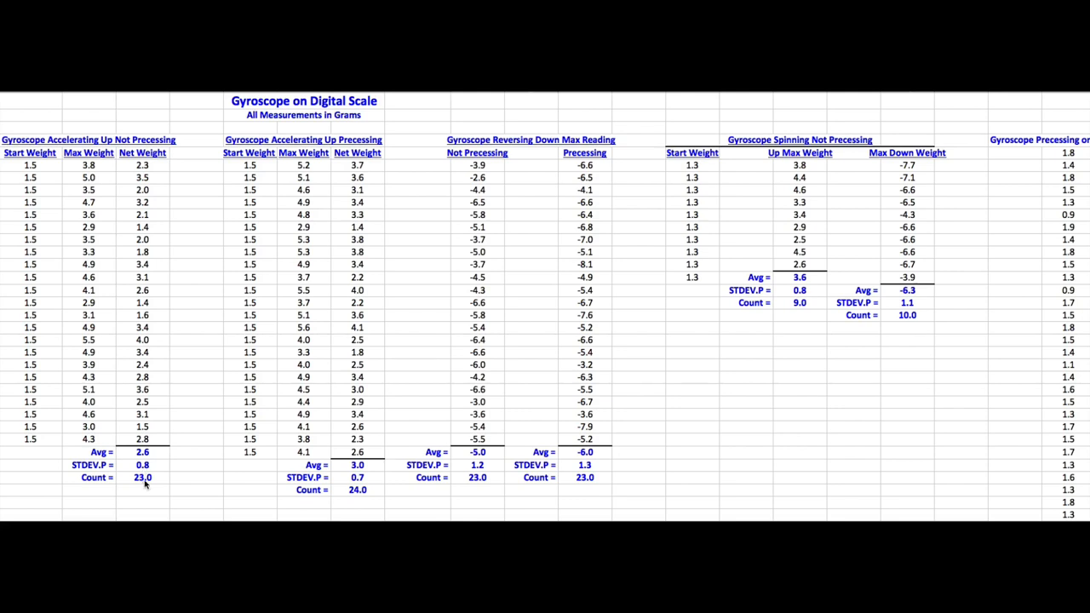
pyautogui.moveTo(224, 264)
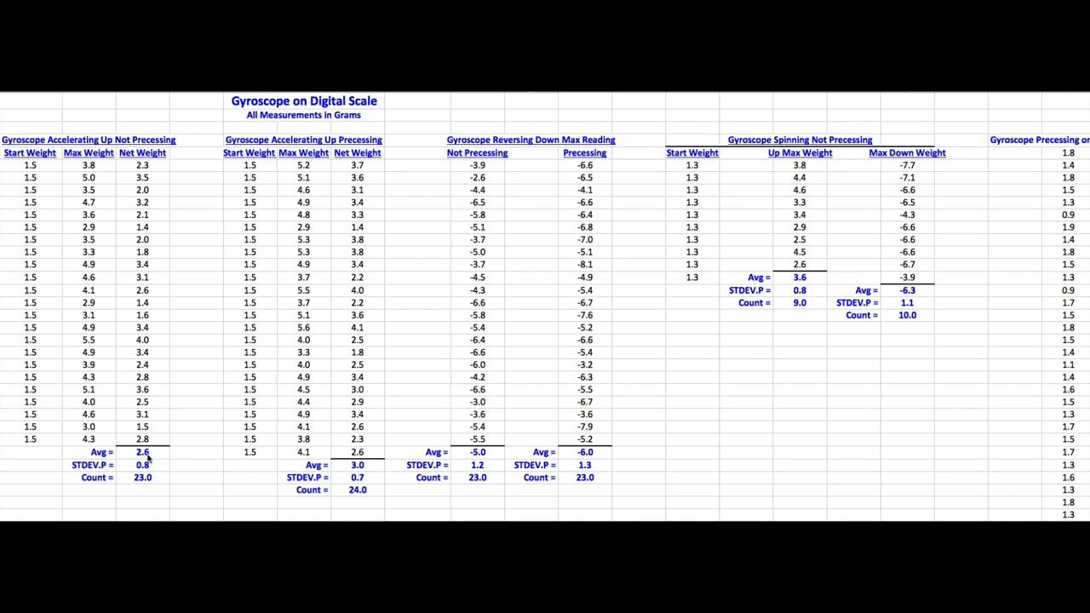
pyautogui.moveTo(364, 471)
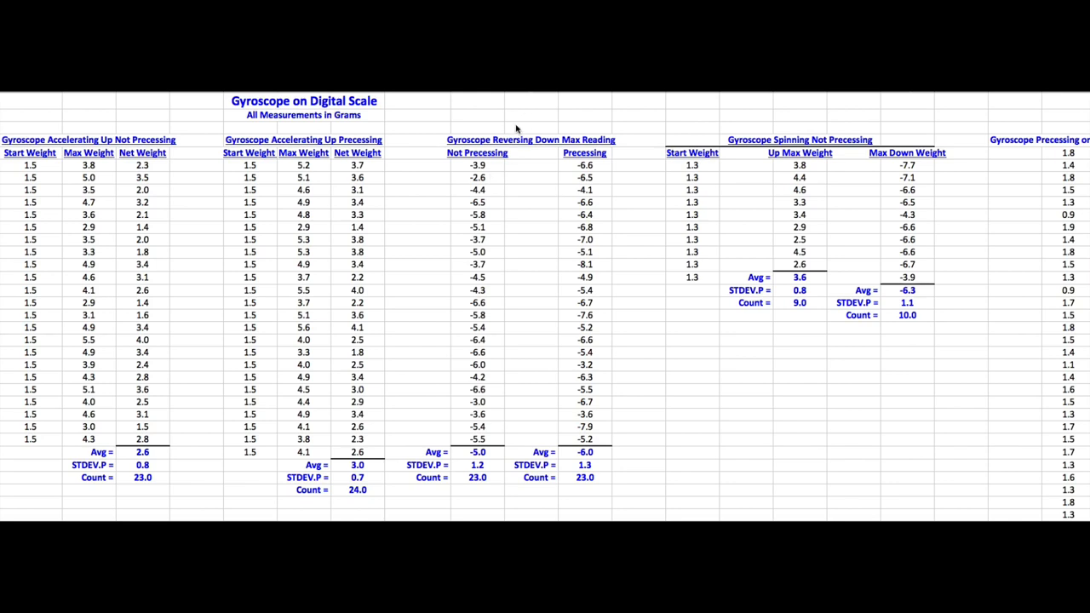
pyautogui.moveTo(540, 150)
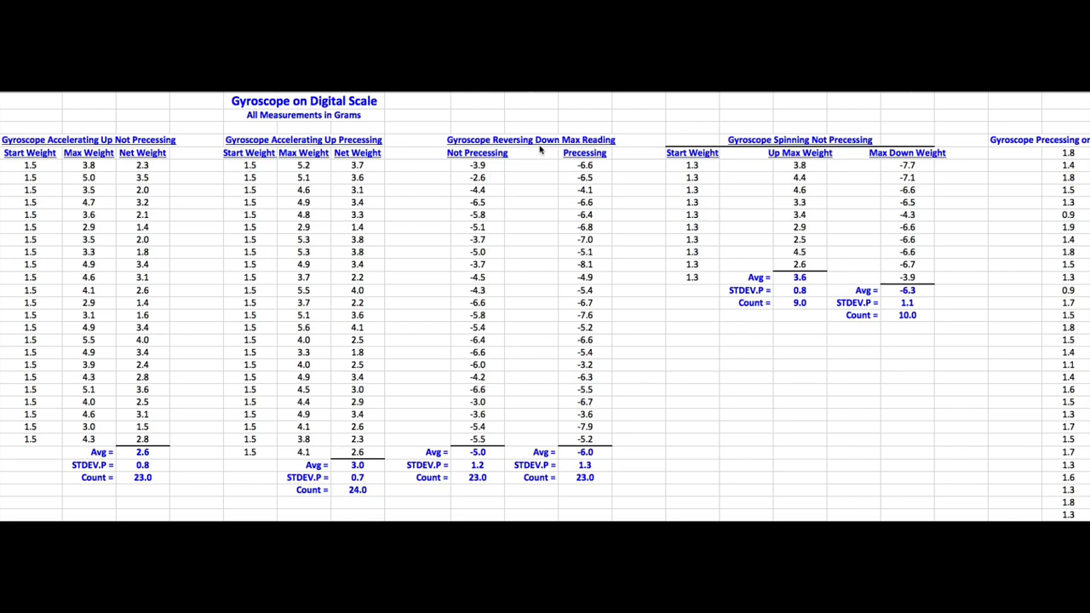
pyautogui.moveTo(599, 160)
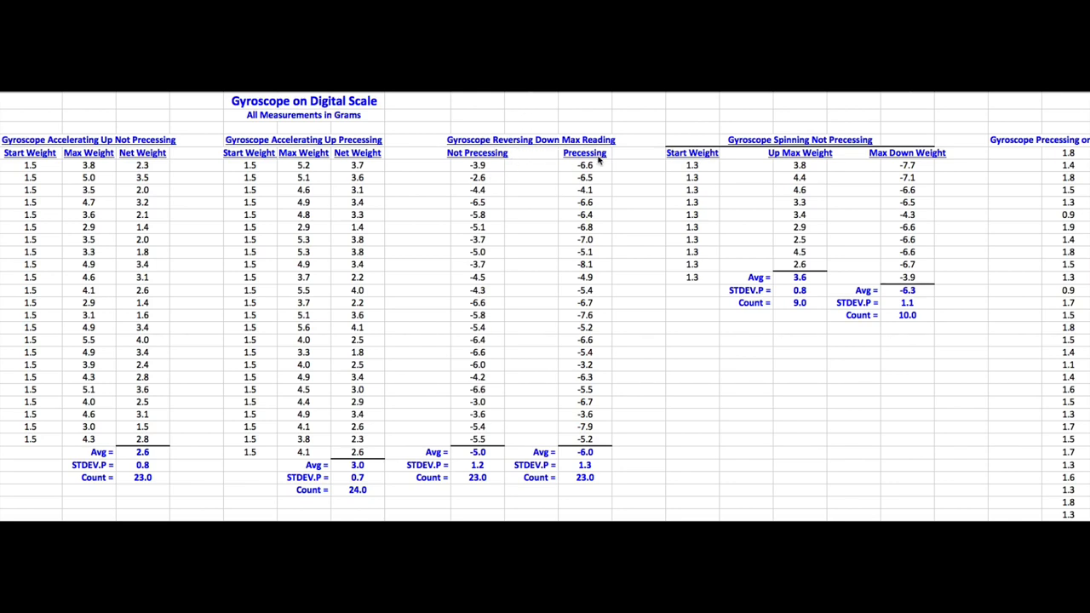
pyautogui.moveTo(486, 459)
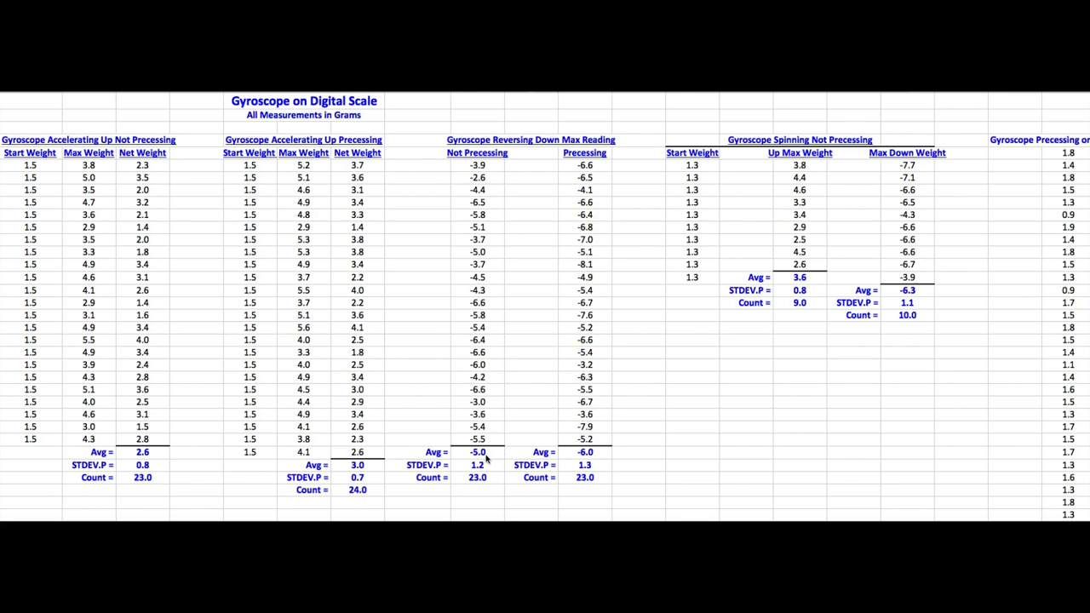
pyautogui.moveTo(530, 460)
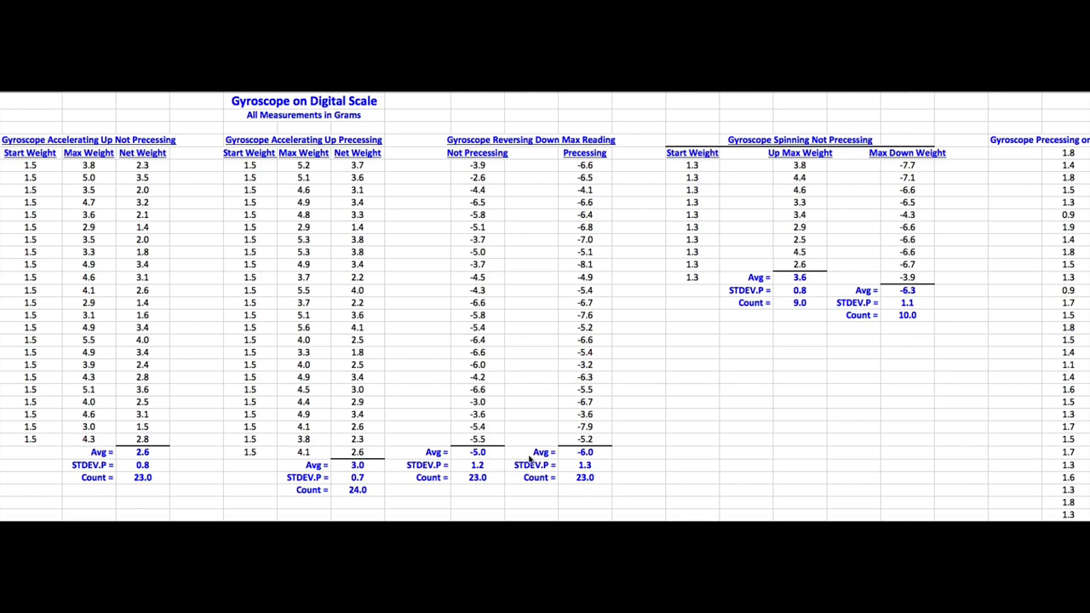
pyautogui.moveTo(498, 476)
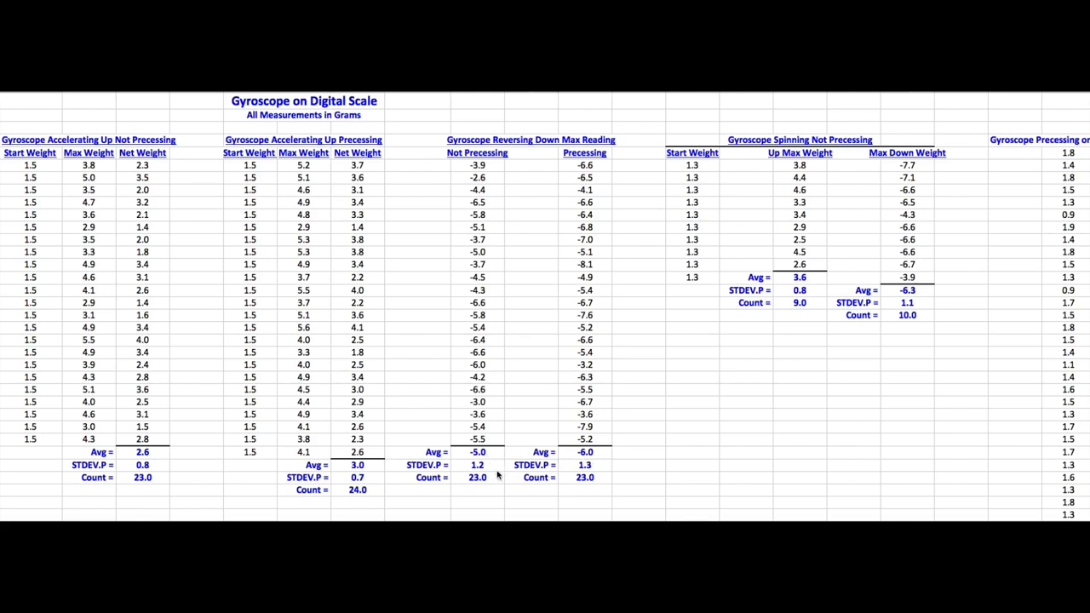
pyautogui.moveTo(596, 471)
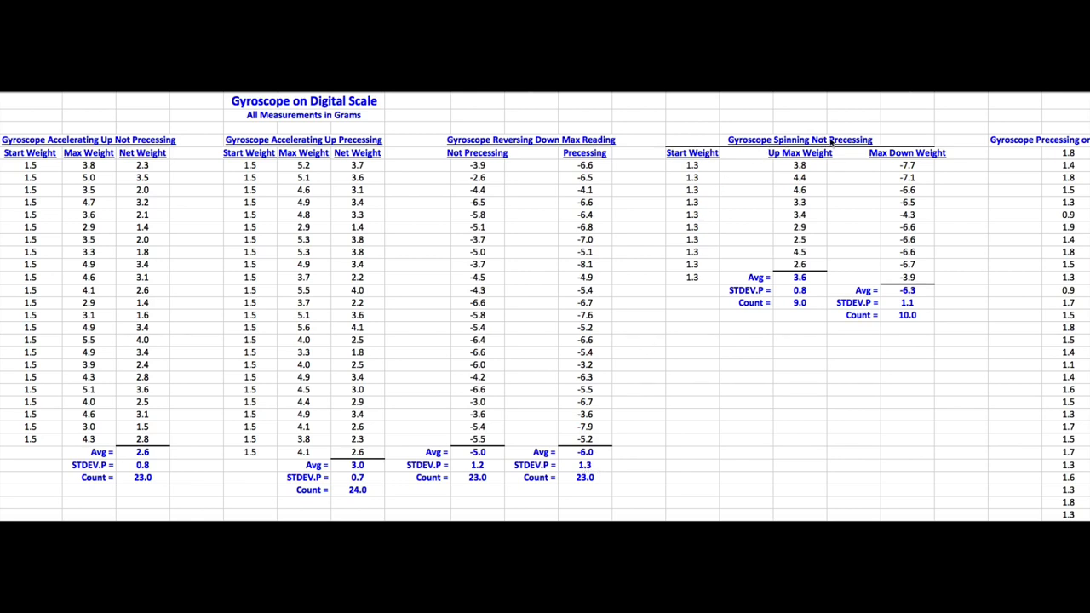
pyautogui.moveTo(822, 142)
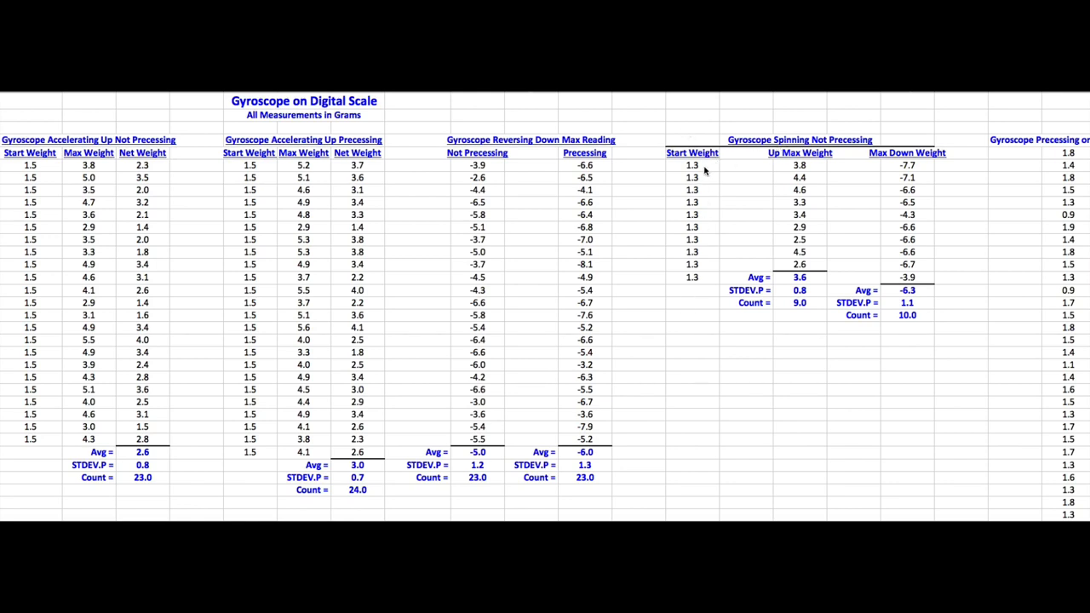
pyautogui.moveTo(734, 288)
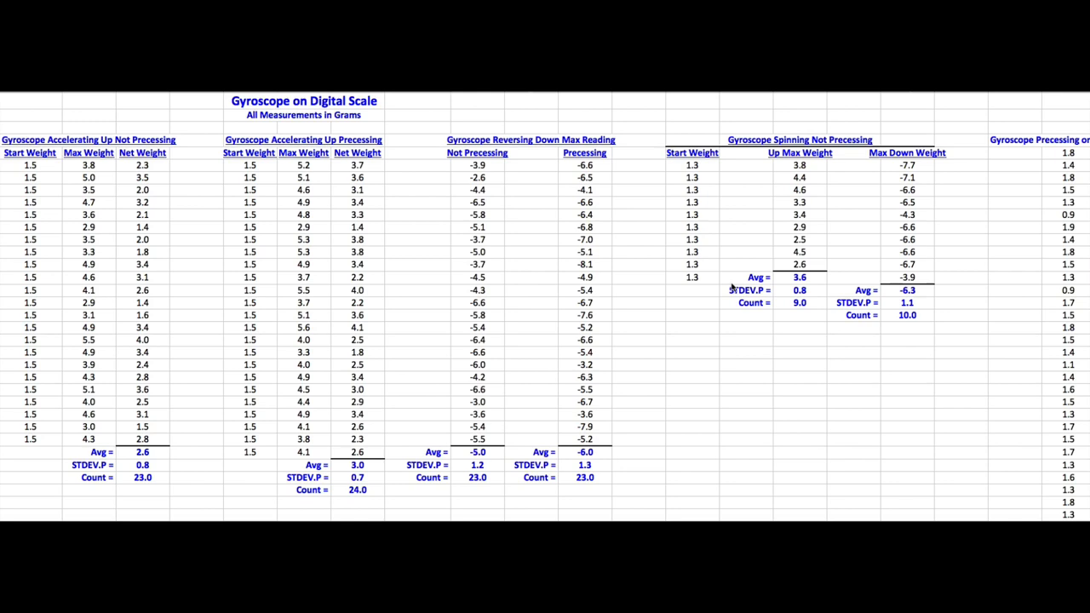
pyautogui.scroll(-3)
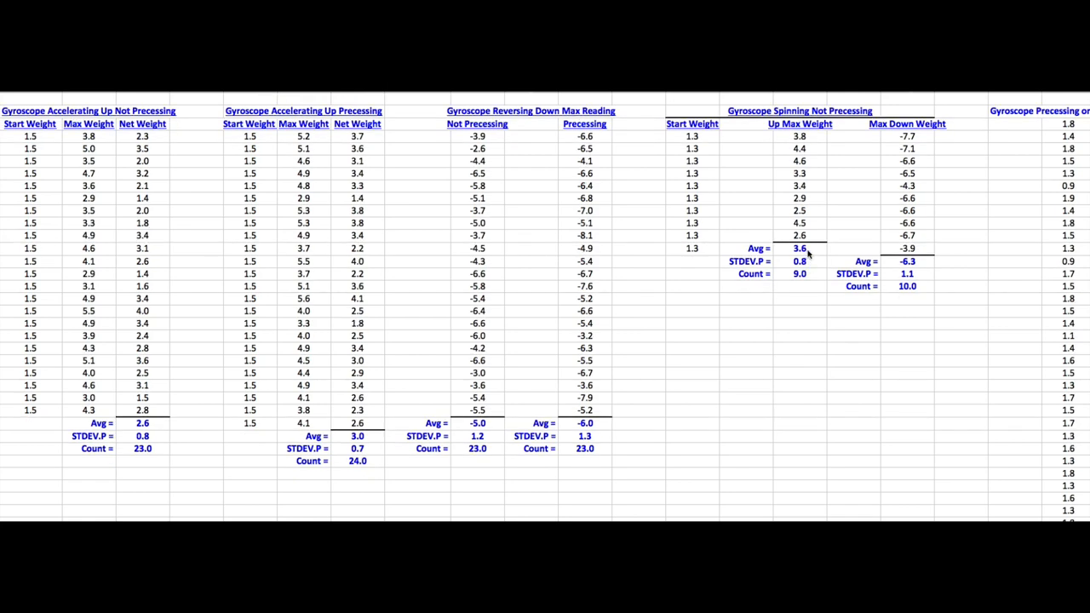
pyautogui.moveTo(924, 134)
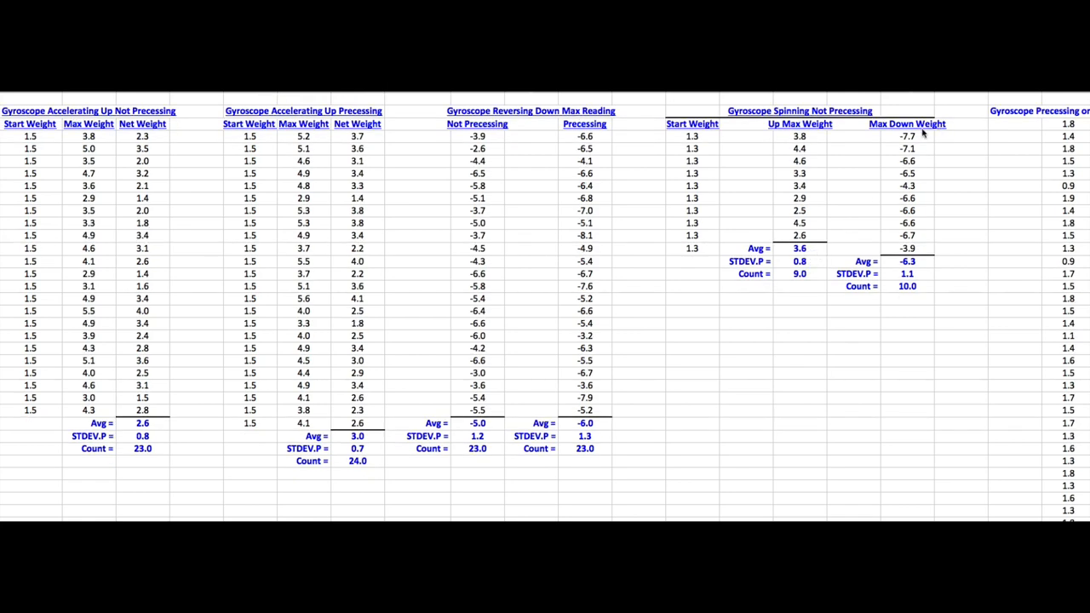
pyautogui.moveTo(816, 141)
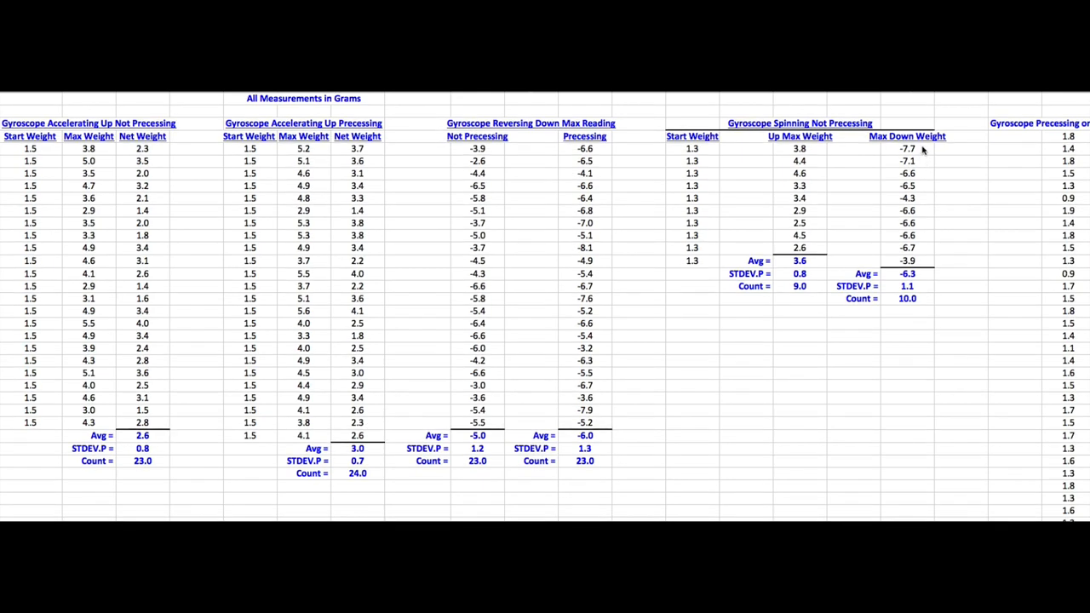
pyautogui.moveTo(921, 271)
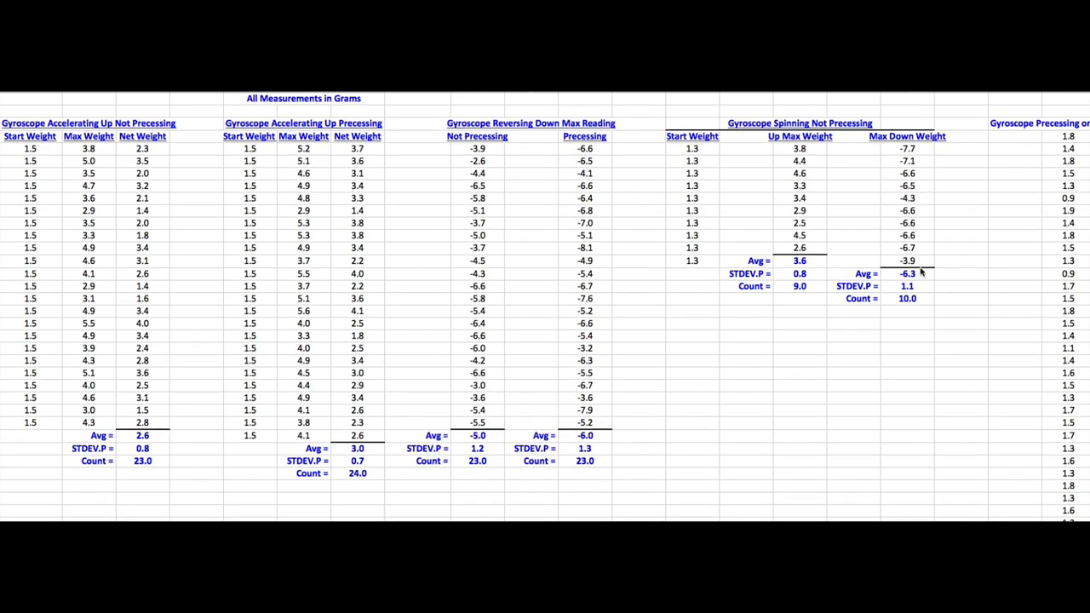
pyautogui.moveTo(919, 281)
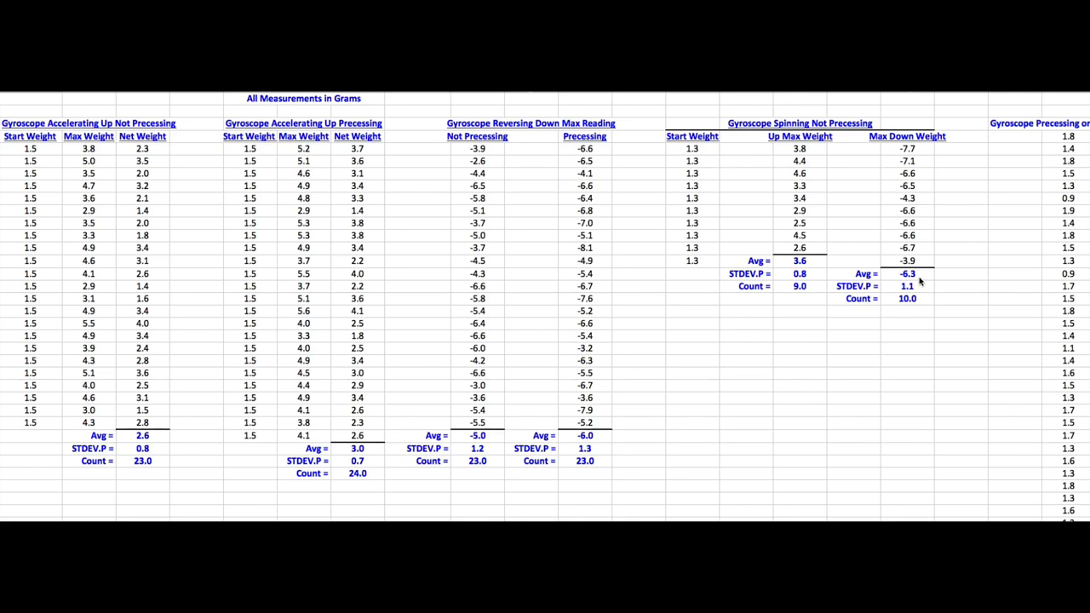
pyautogui.moveTo(915, 281)
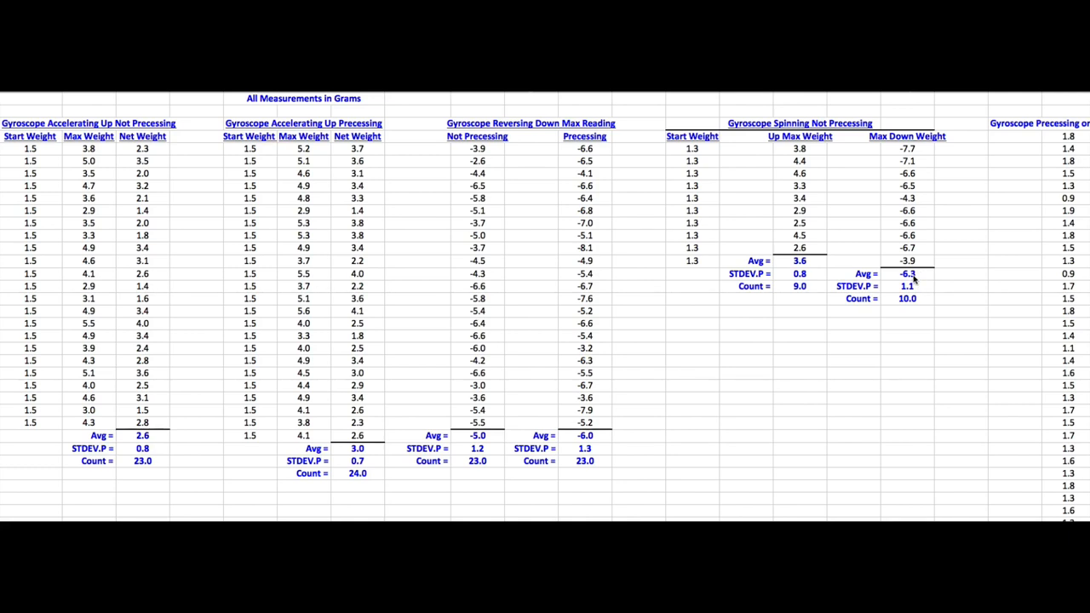
pyautogui.moveTo(918, 296)
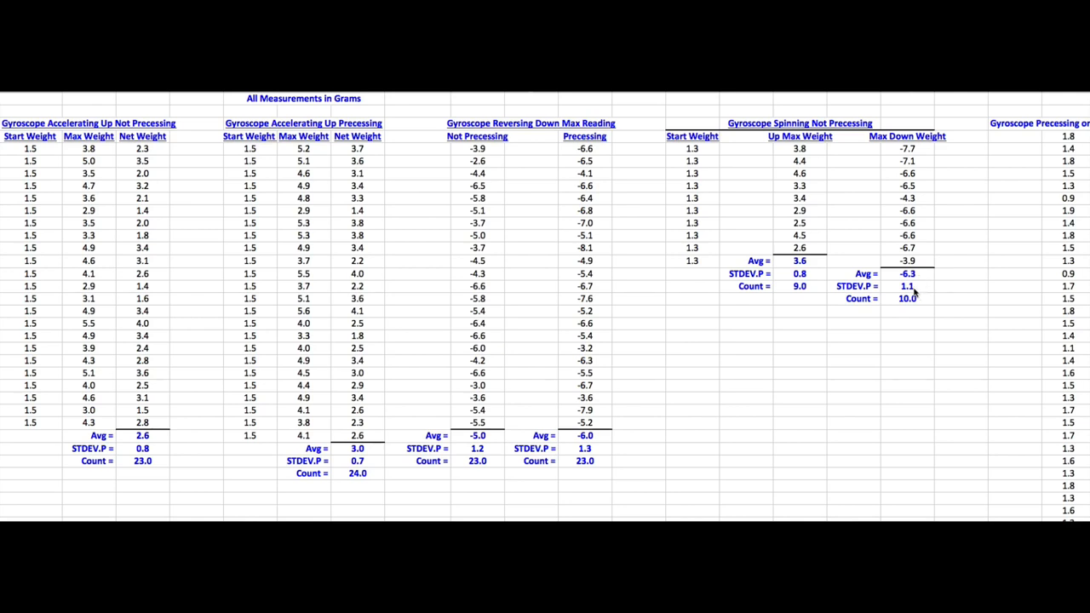
pyautogui.moveTo(792, 269)
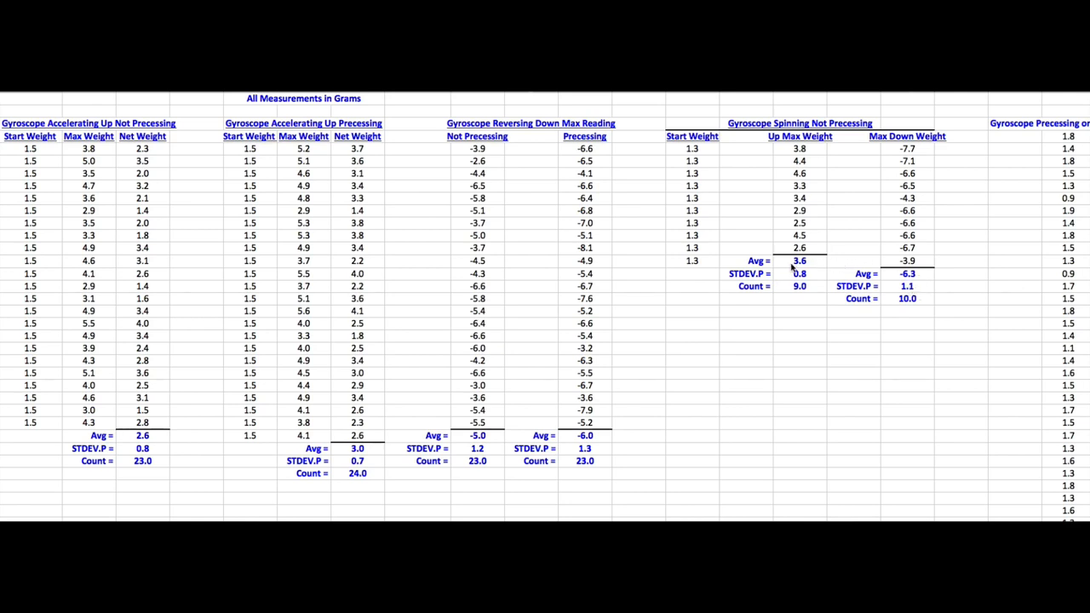
pyautogui.hscroll(3)
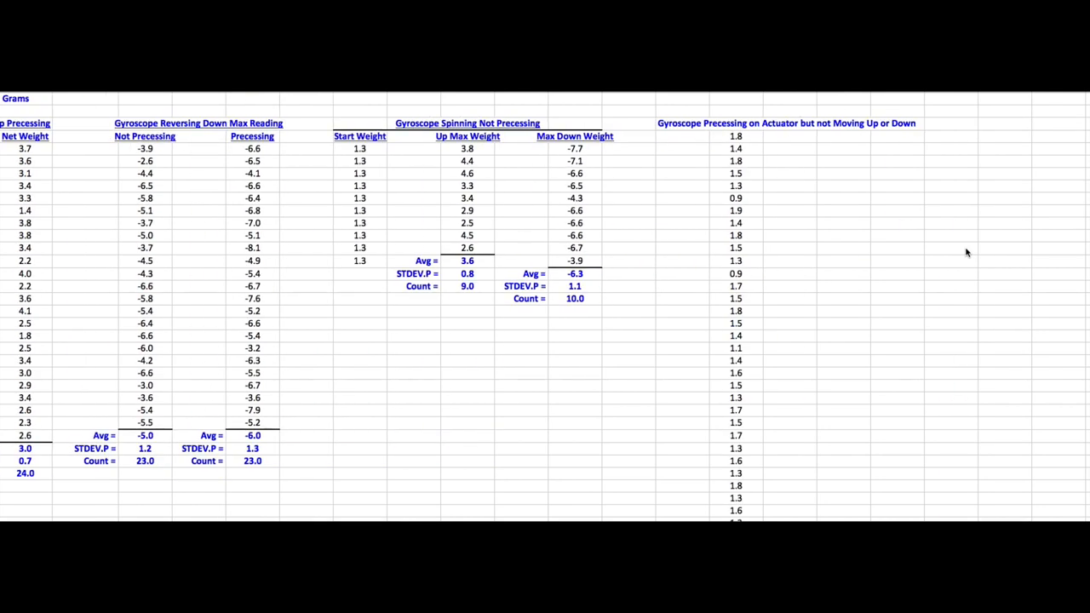
pyautogui.moveTo(916, 248)
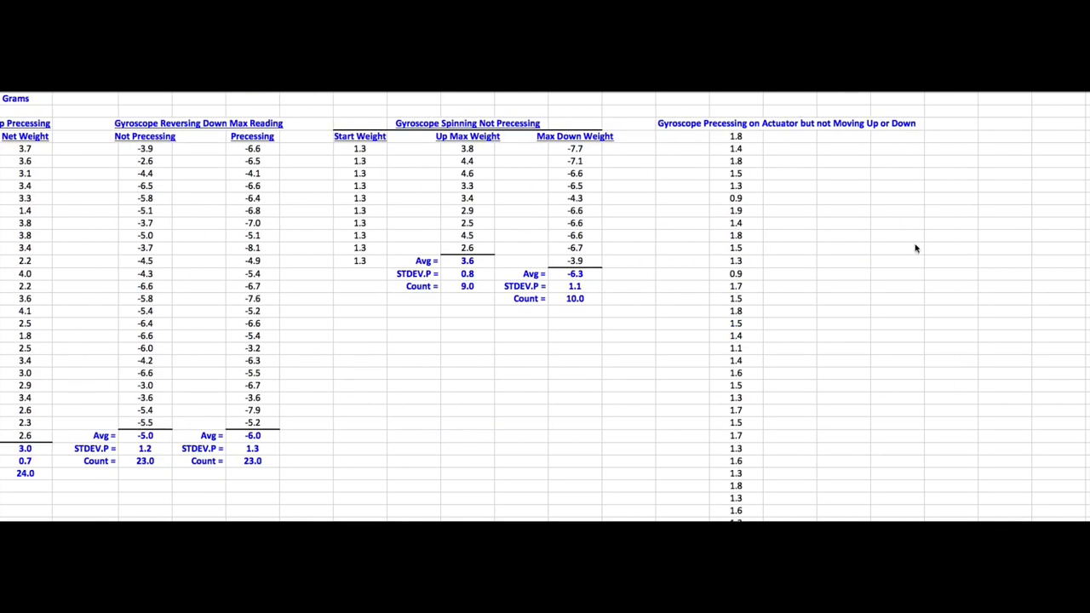
pyautogui.scroll(-3)
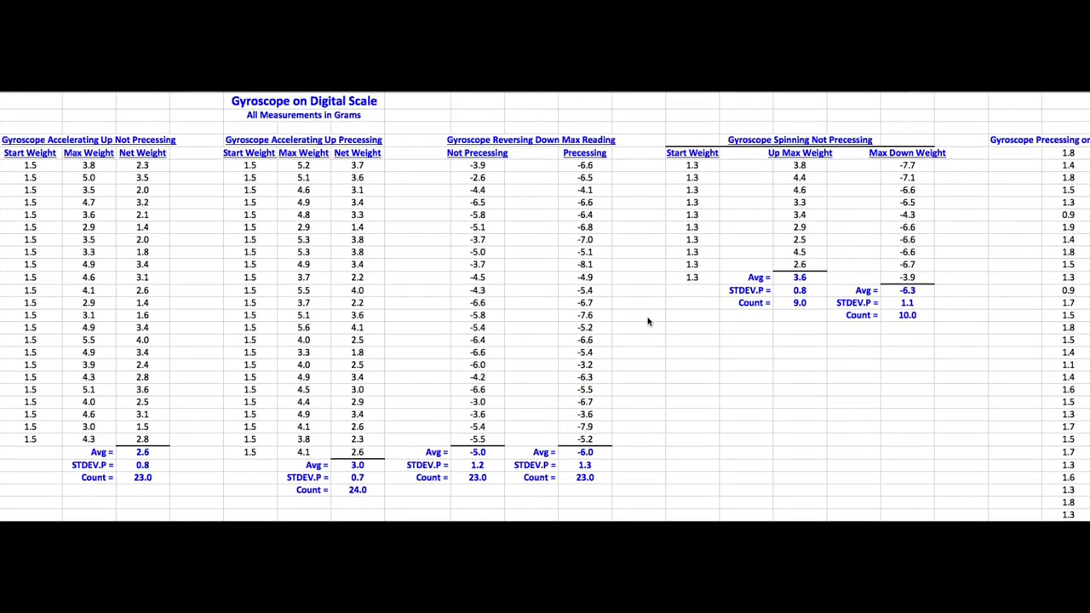
pyautogui.moveTo(654, 326)
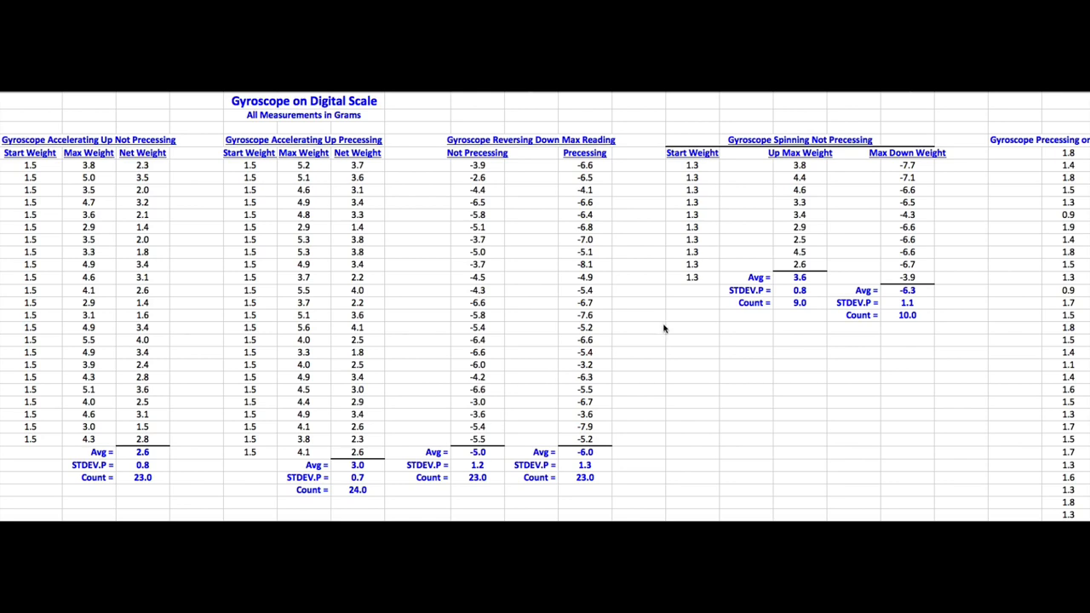
pyautogui.moveTo(695, 339)
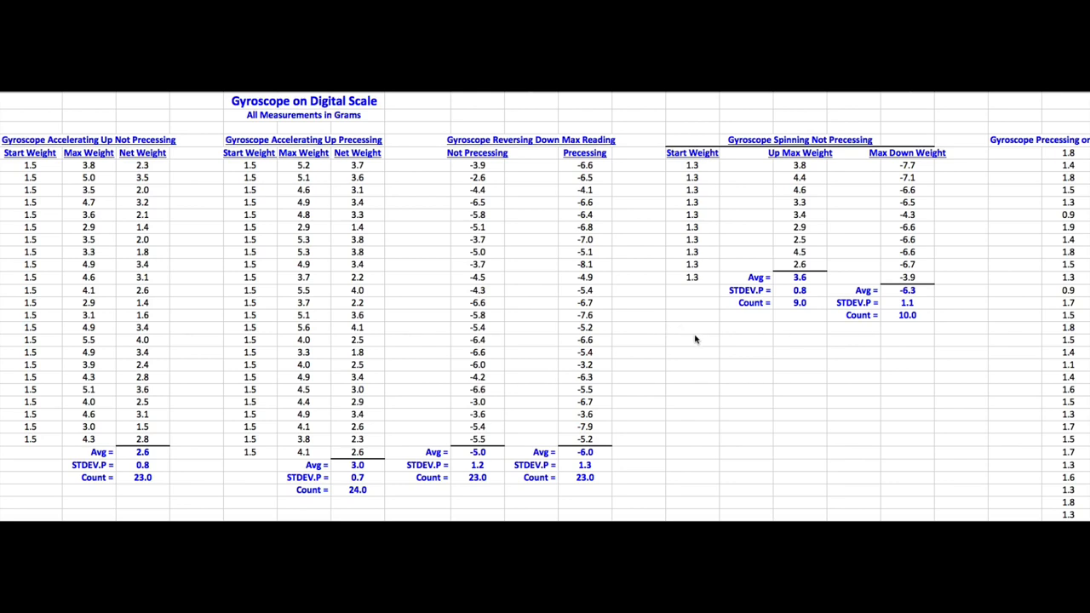
pyautogui.moveTo(703, 350)
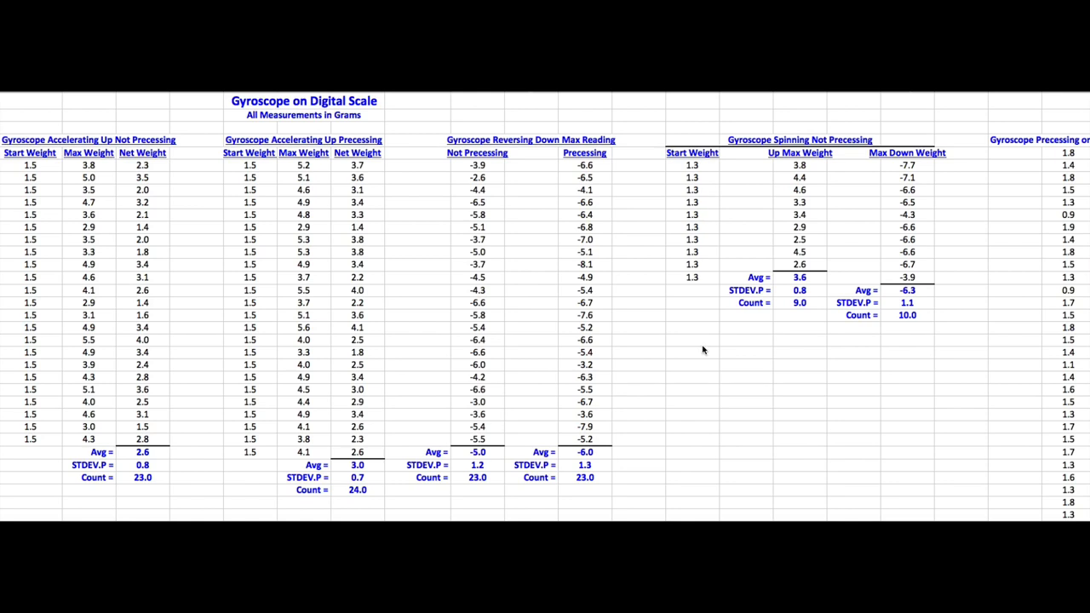
pyautogui.moveTo(720, 351)
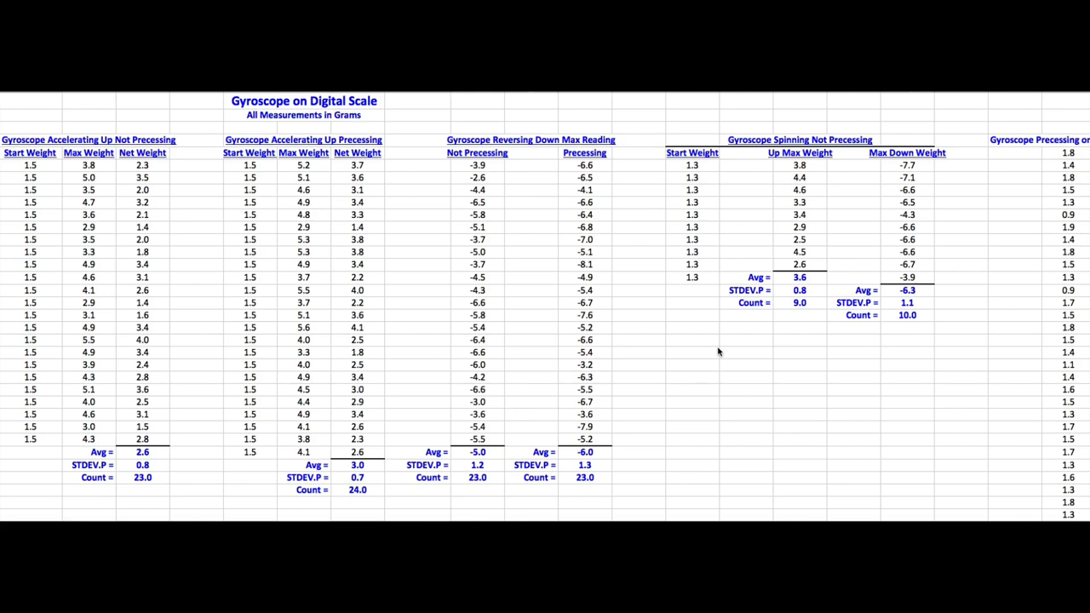
pyautogui.moveTo(725, 355)
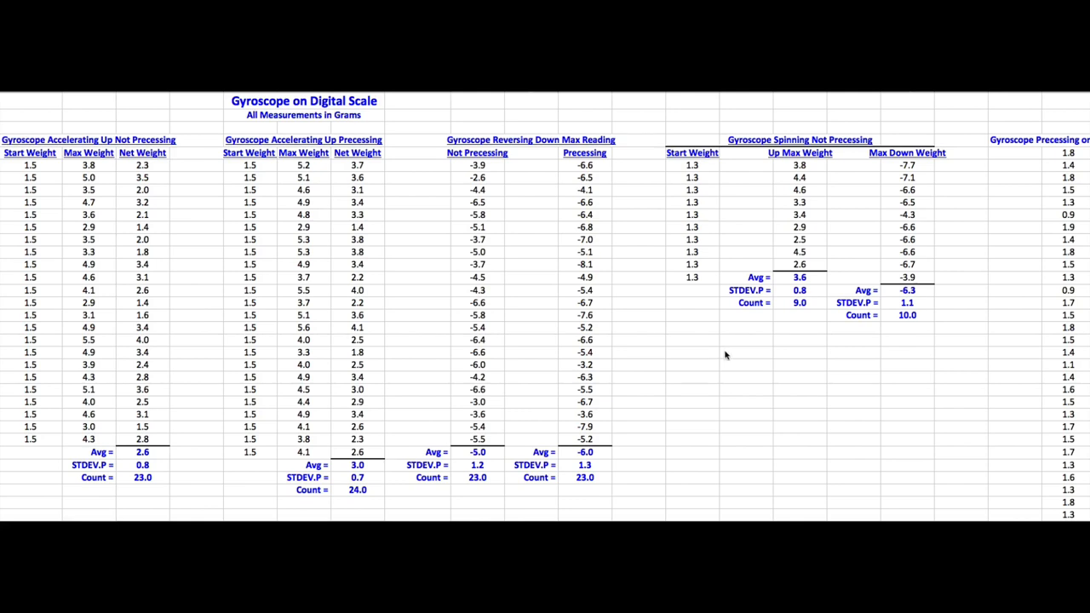